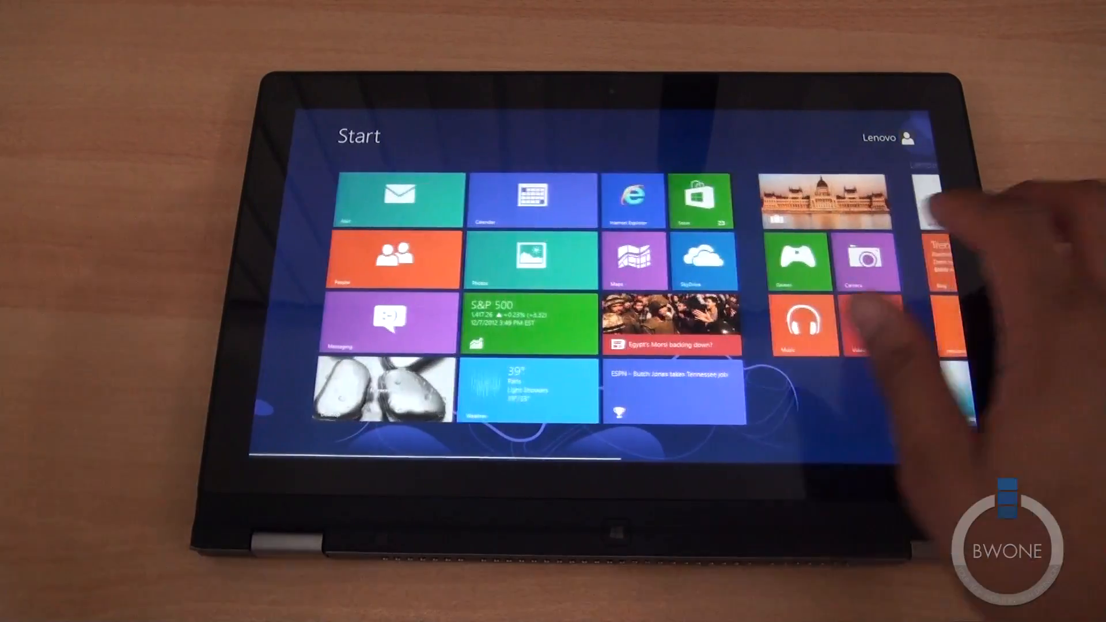
# Step: Enter the first tile group's name on the touch keyboard and confirm it
pyautogui.hscroll(3)
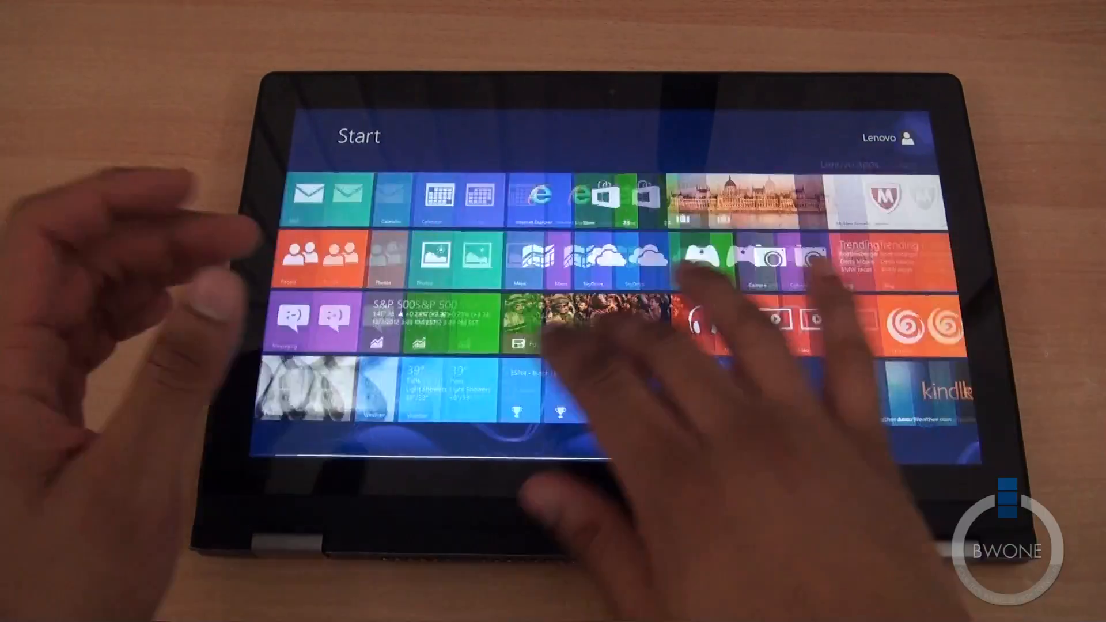
pyautogui.hscroll(3)
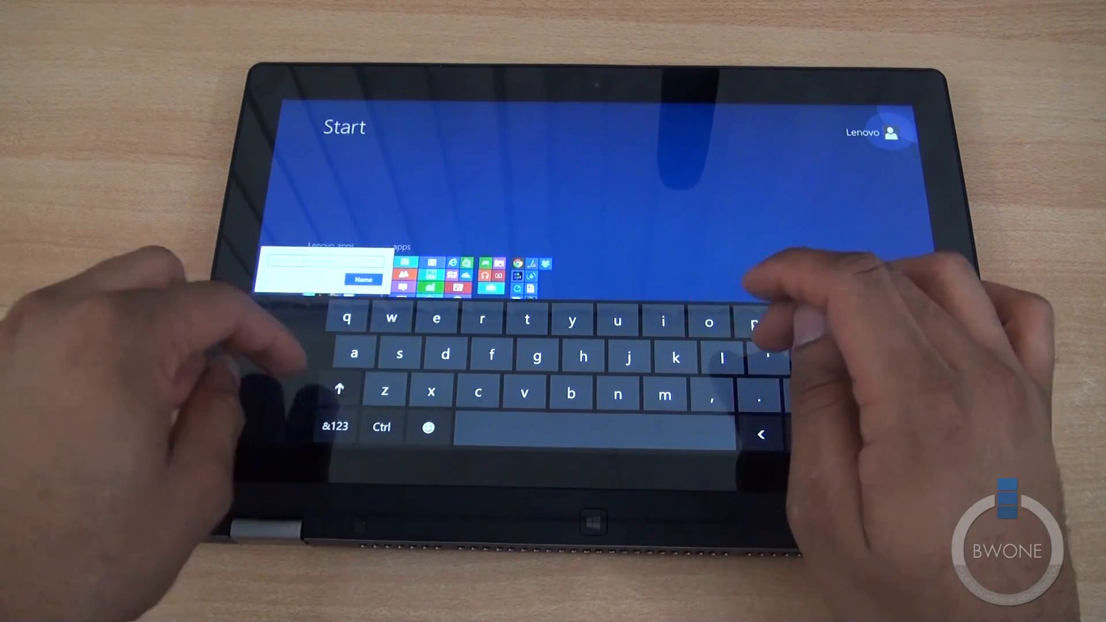
pyautogui.click(345, 390)
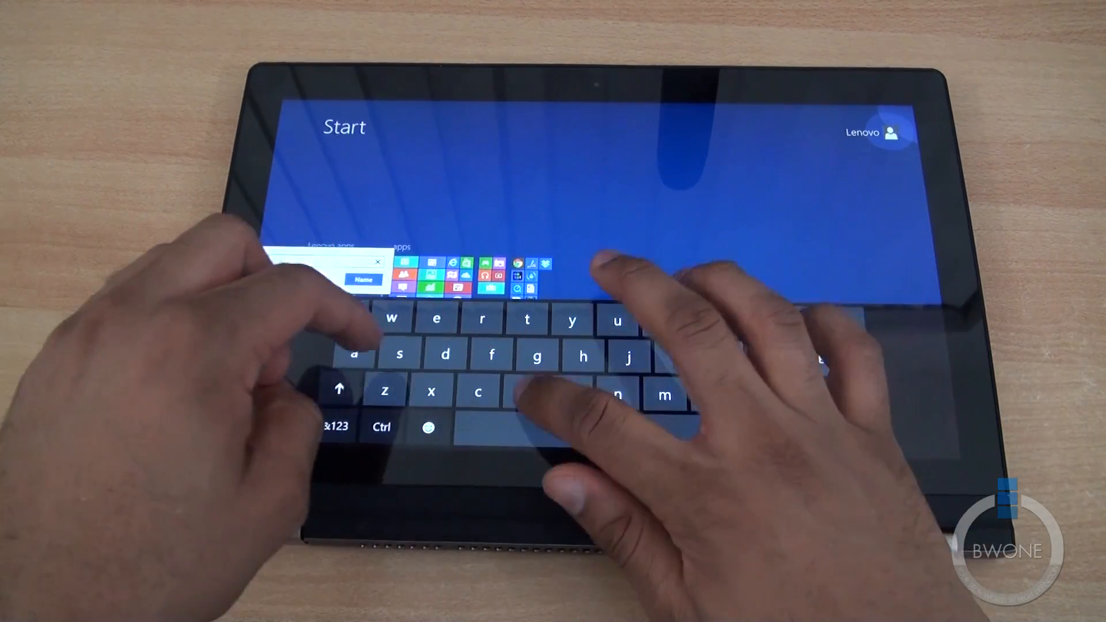
pyautogui.click(334, 426)
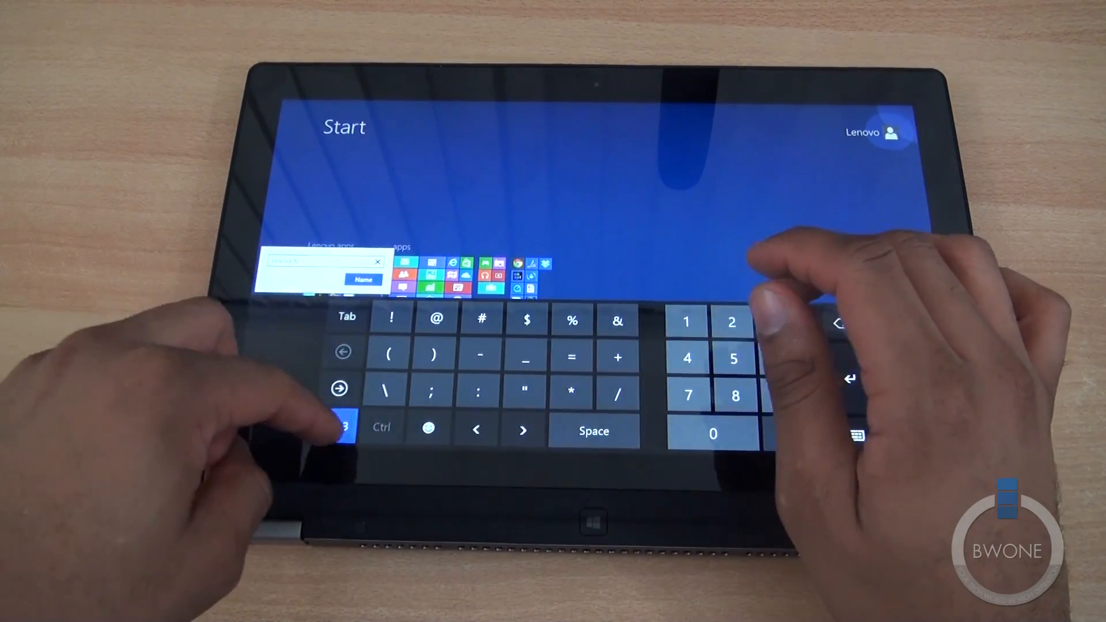
pyautogui.click(345, 428)
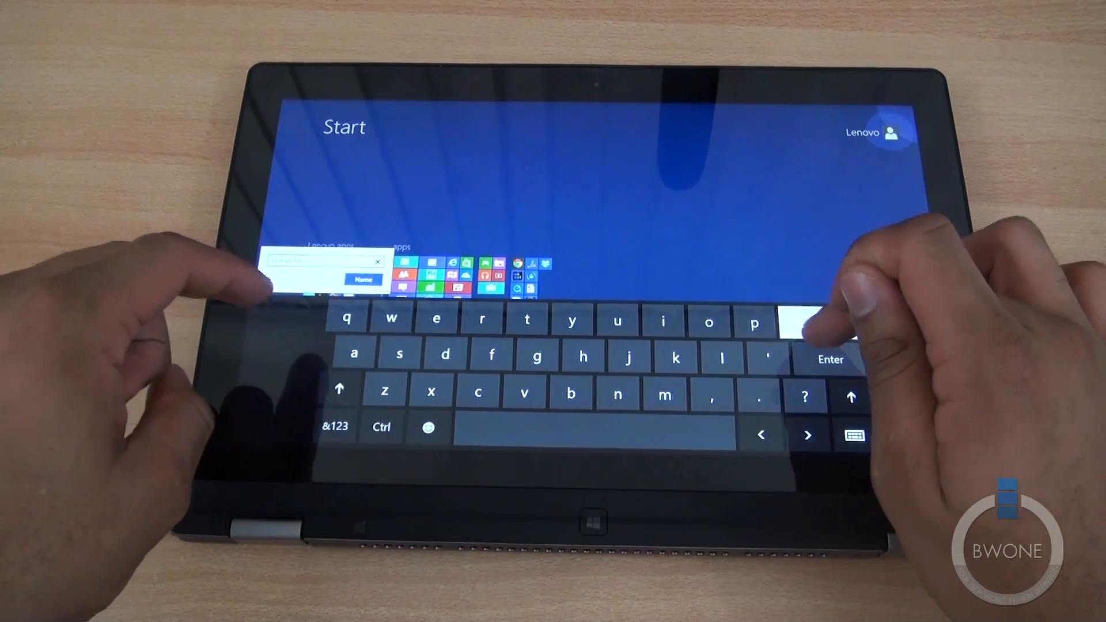
pyautogui.click(340, 389)
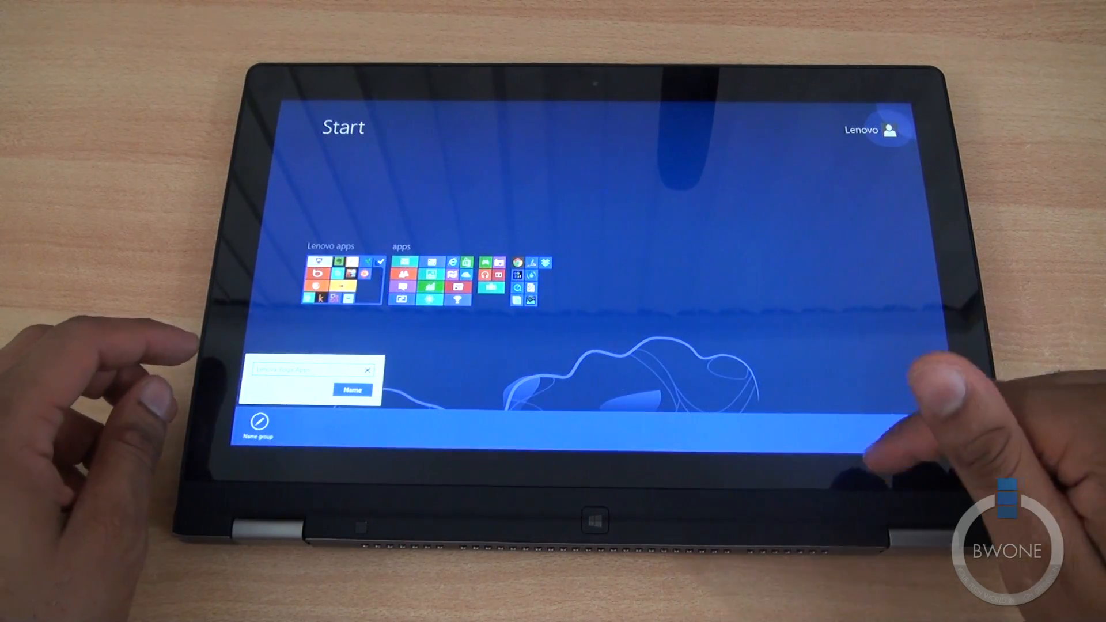
# Step: Confirm the name for the Lenovo apps tile group
pyautogui.click(304, 373)
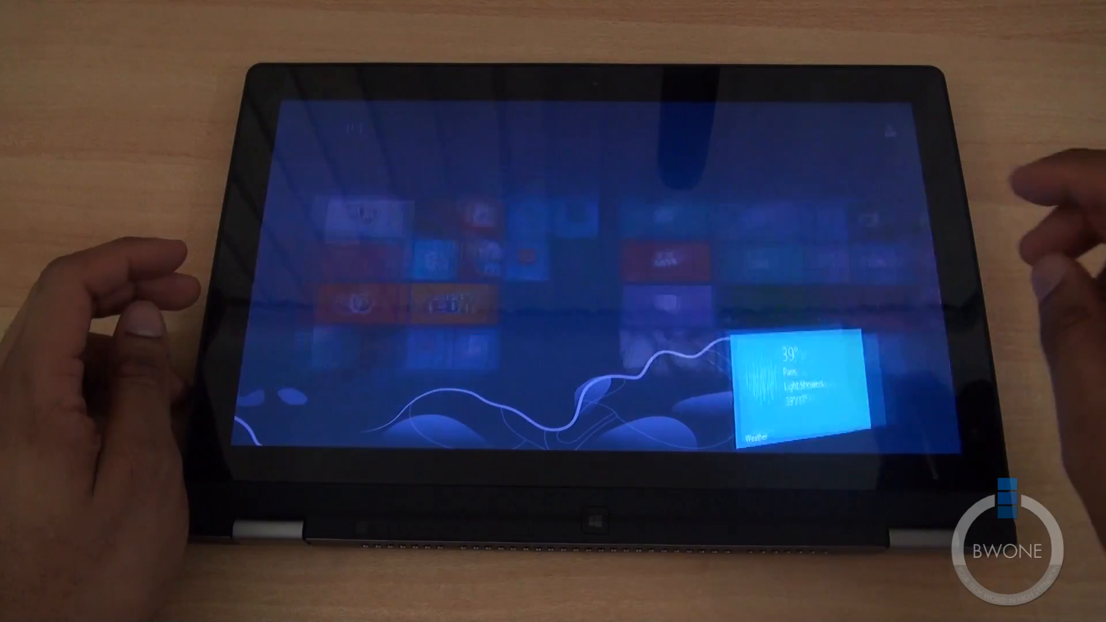
# Step: Launch the Weather app from its live tile on the Start screen
pyautogui.click(795, 390)
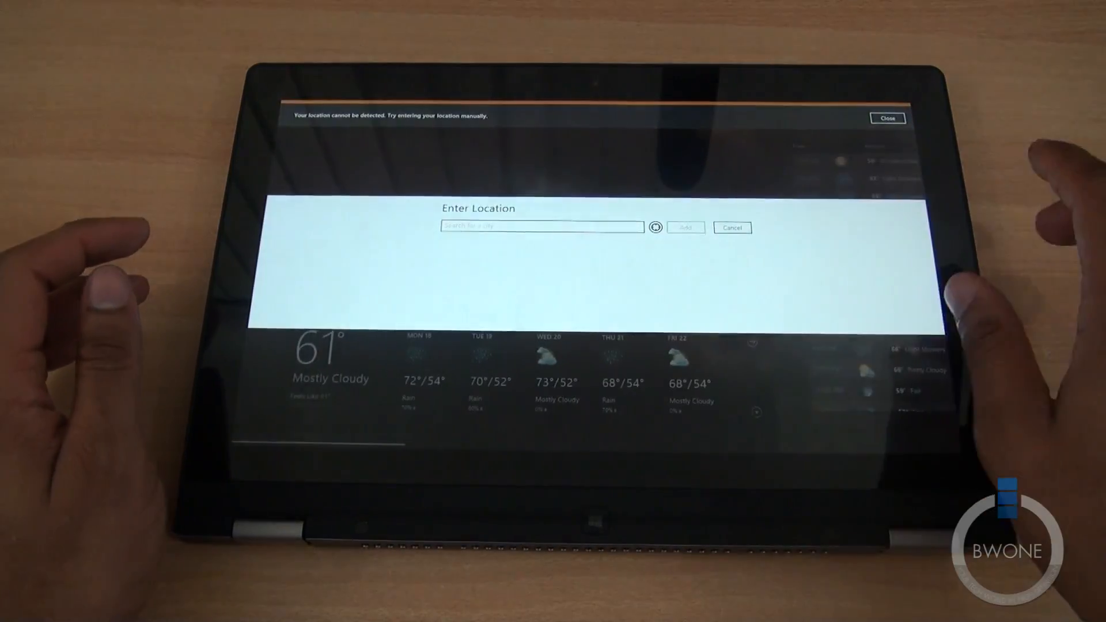
# Step: Bring up the Enter Location prompt in the Weather app
pyautogui.click(889, 117)
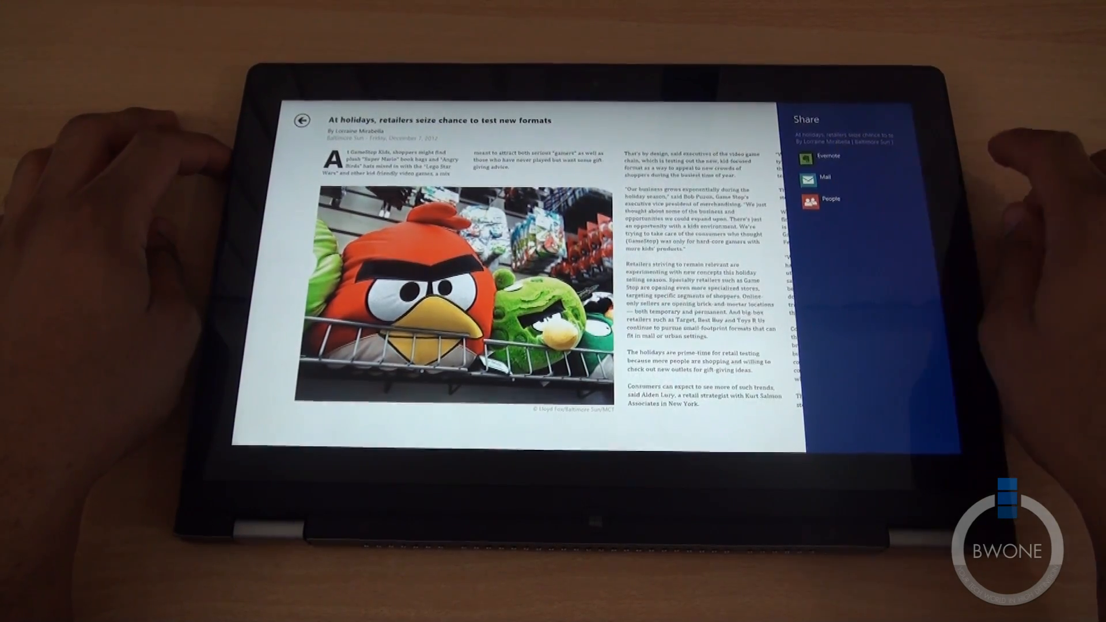
# Step: Show the Share targets (Evernote, Mail, People) for the holiday retailers article
pyautogui.click(830, 198)
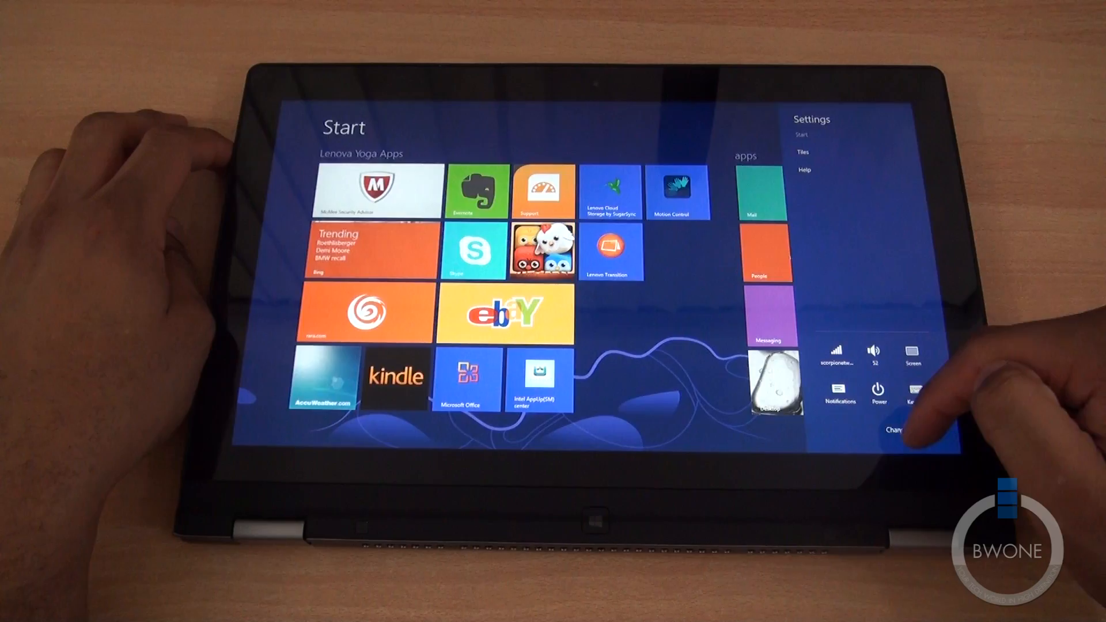
# Step: Go from the Settings charm pane to the full PC settings
pyautogui.click(897, 427)
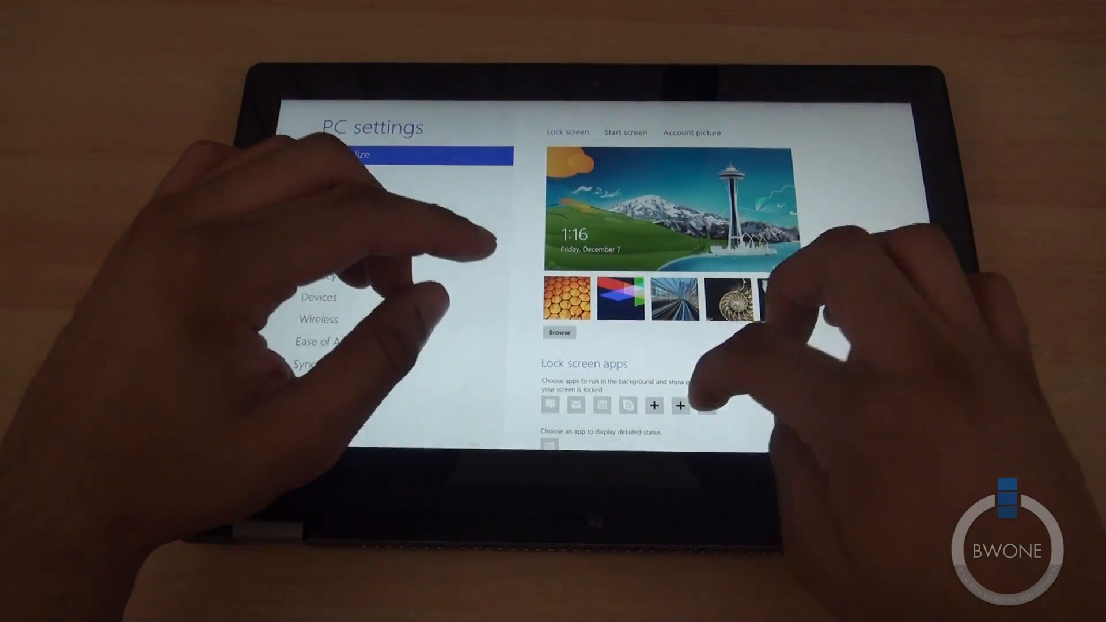
# Step: Show the Personalize lock screen page with background images and lock screen apps
pyautogui.click(329, 174)
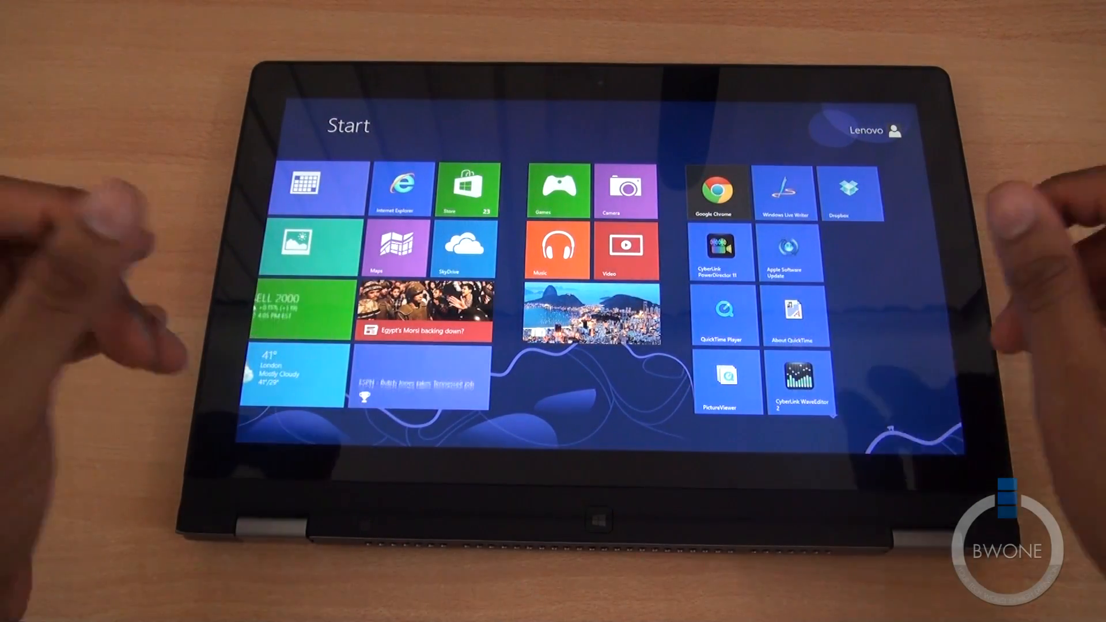
pyautogui.hscroll(3)
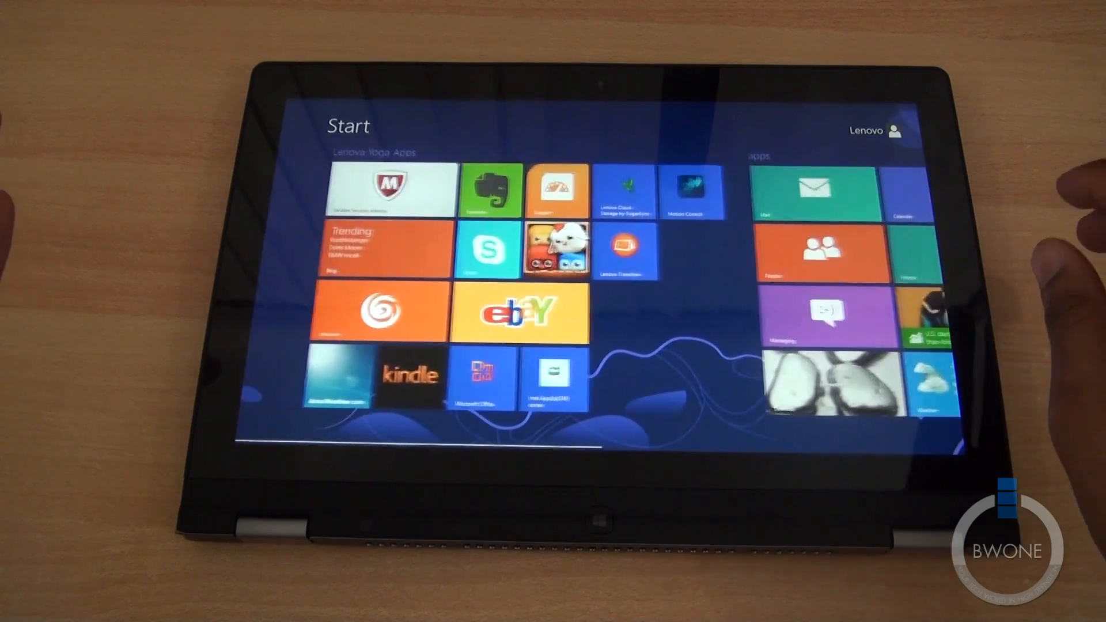
pyautogui.hscroll(3)
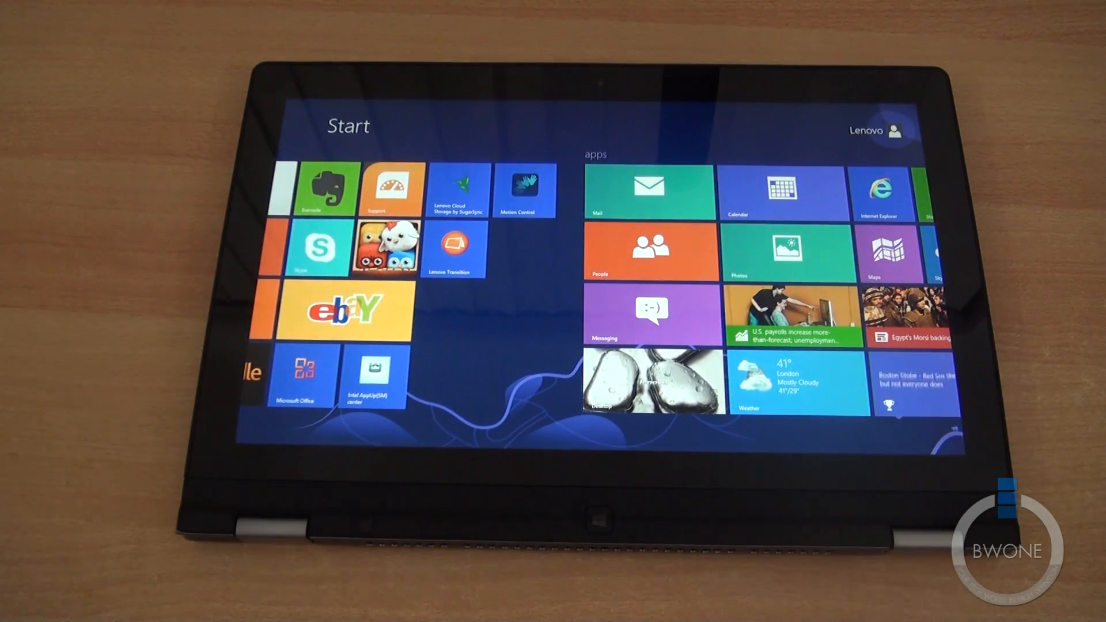